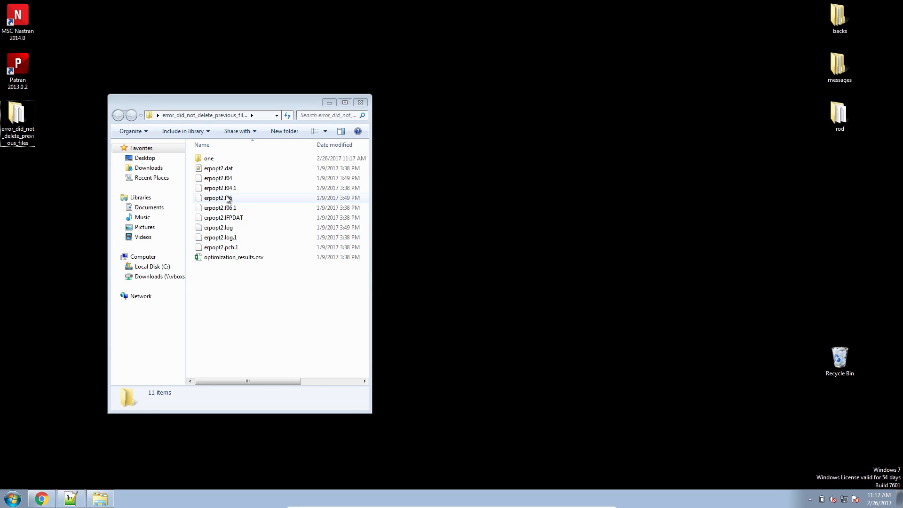
- Open erpopt2.f06 in Notepad++, dropping missing model.f06 and design_model.dat, and view fatal message 1019
click(218, 198)
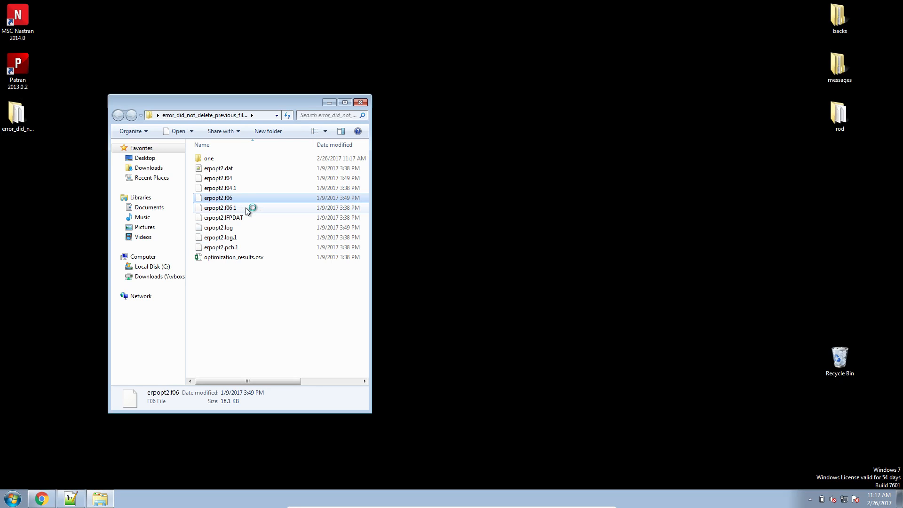
double_click(218, 198)
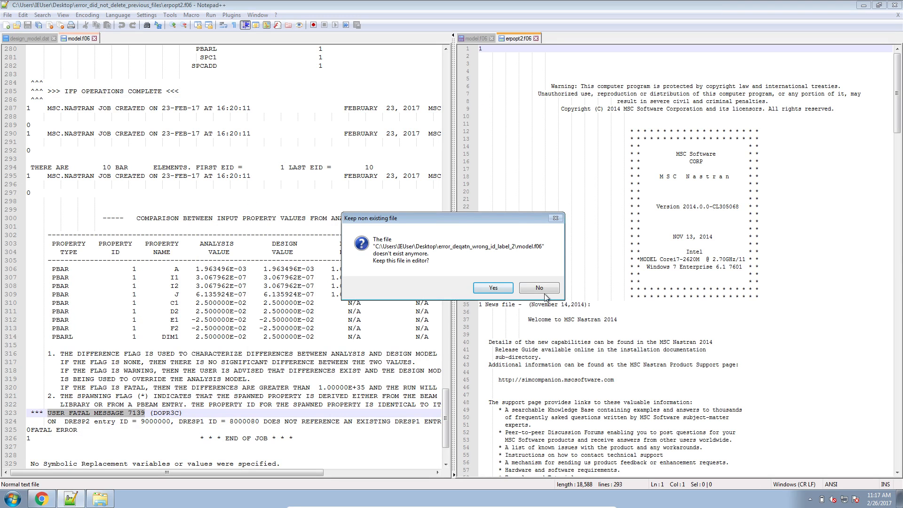
click(537, 288)
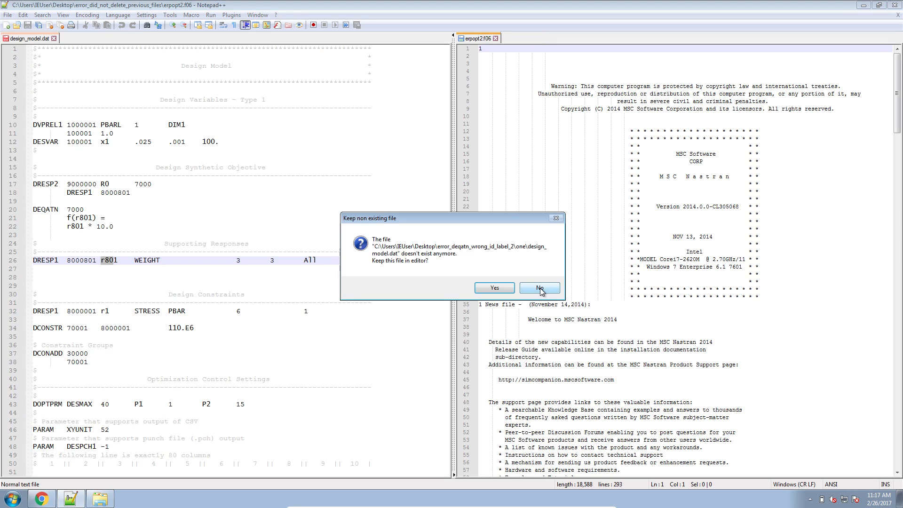
click(538, 288)
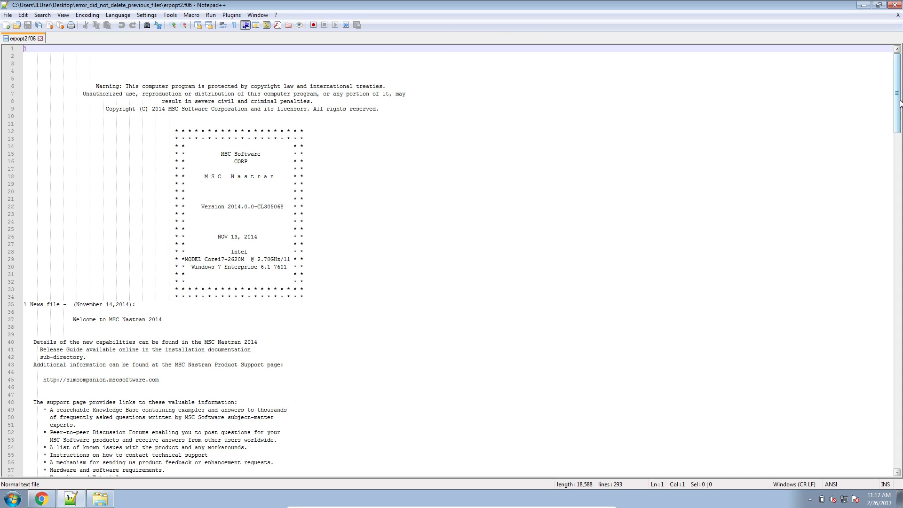
scroll(down, 3)
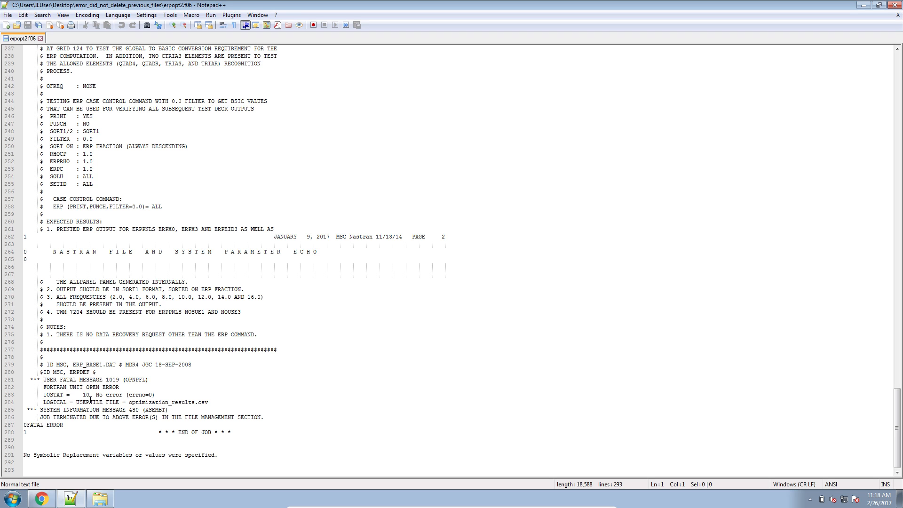
mouse_move(60, 417)
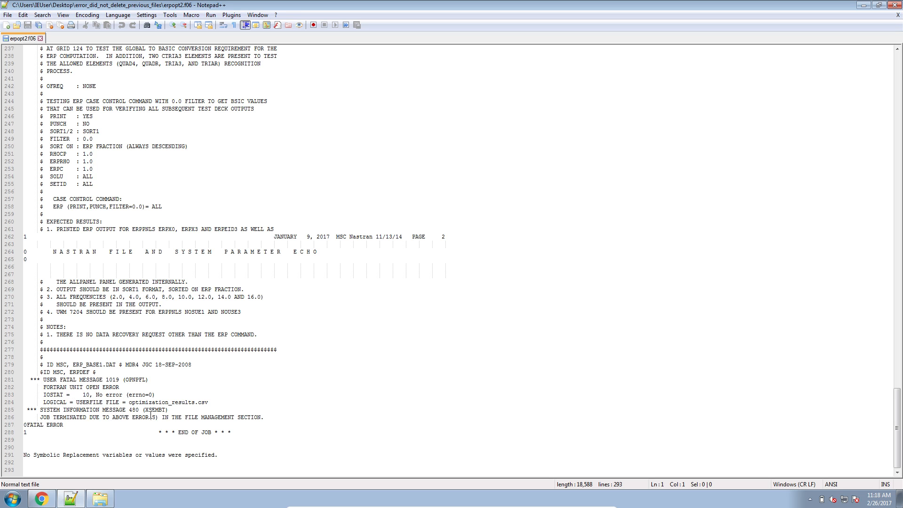
- In Explorer, inspect erpopt2.f04, erpopt2.f04.1 and optimization_results.csv from earlier runs
click(99, 498)
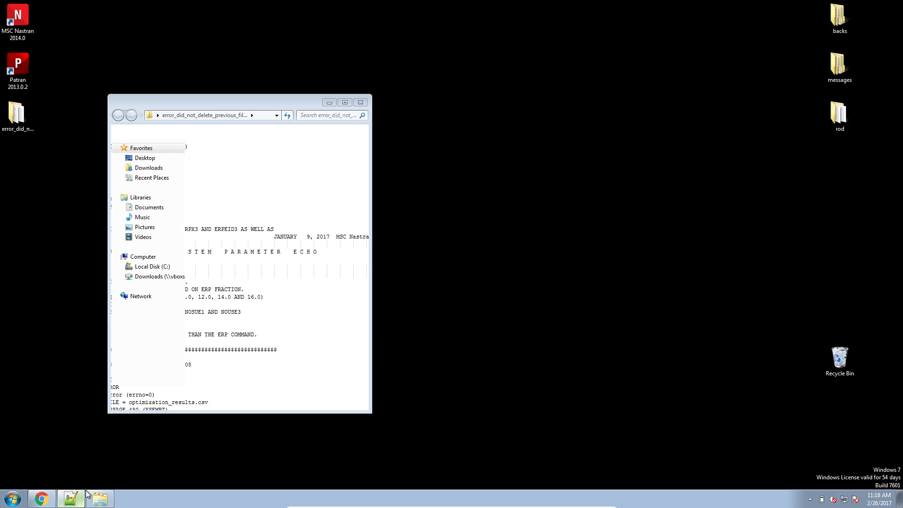
click(99, 498)
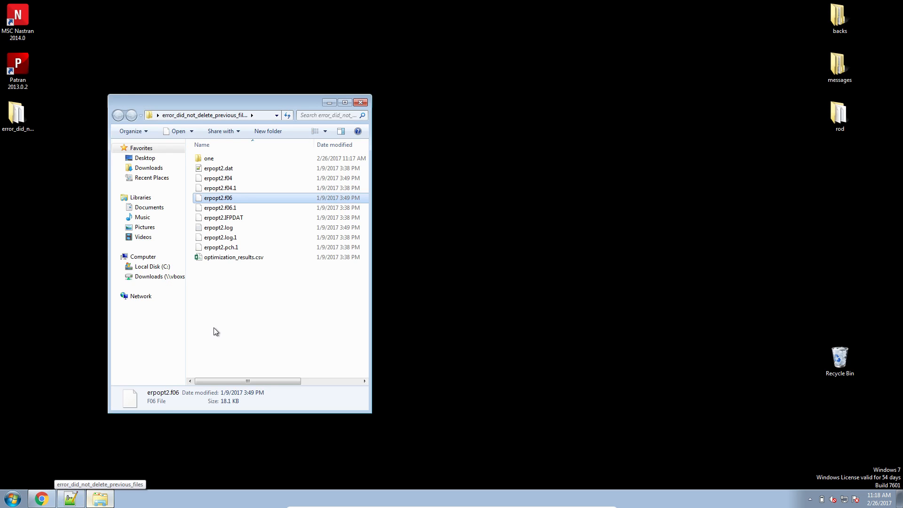
mouse_move(243, 241)
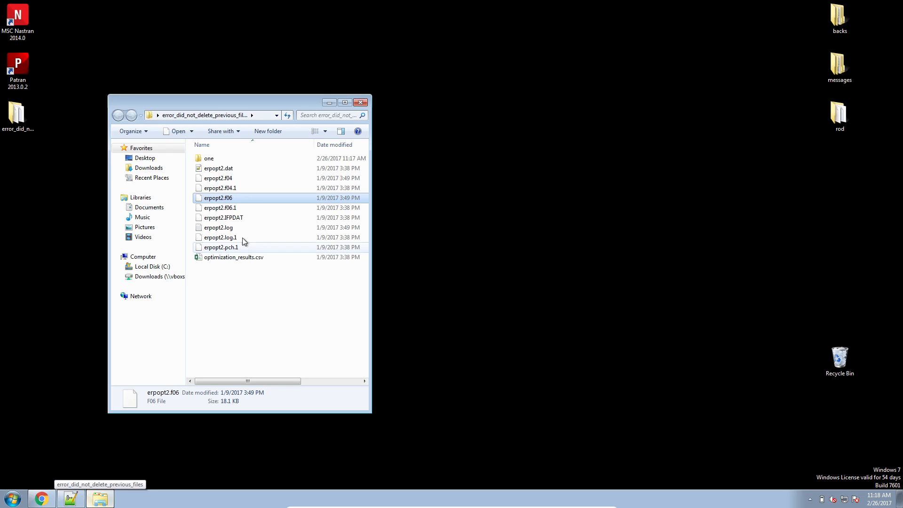
mouse_move(229, 207)
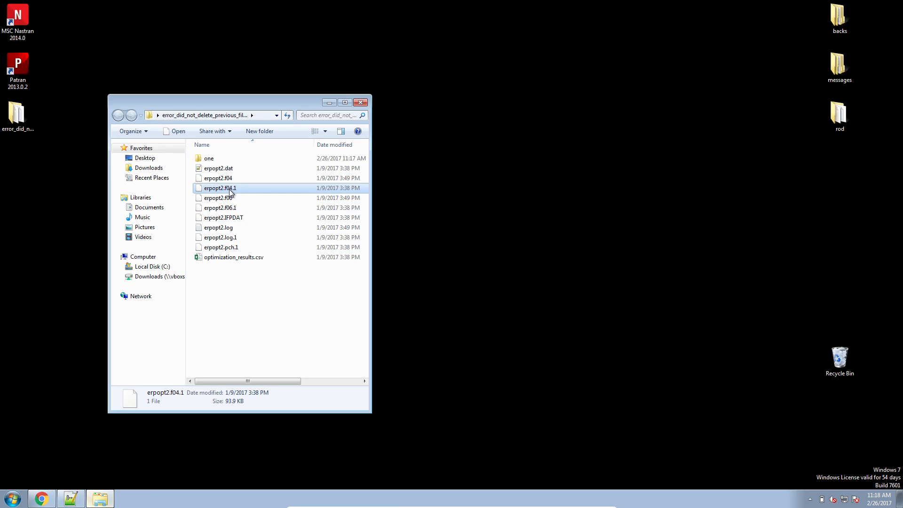
mouse_move(229, 195)
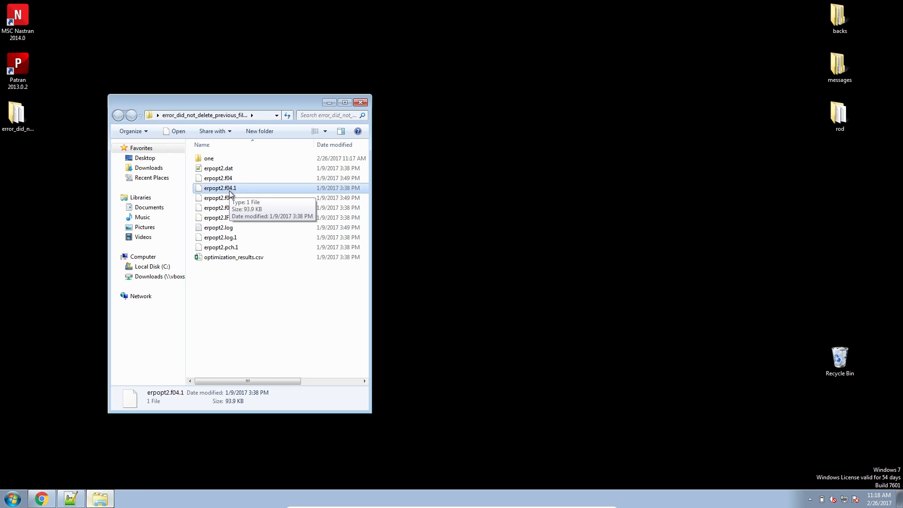
mouse_move(238, 178)
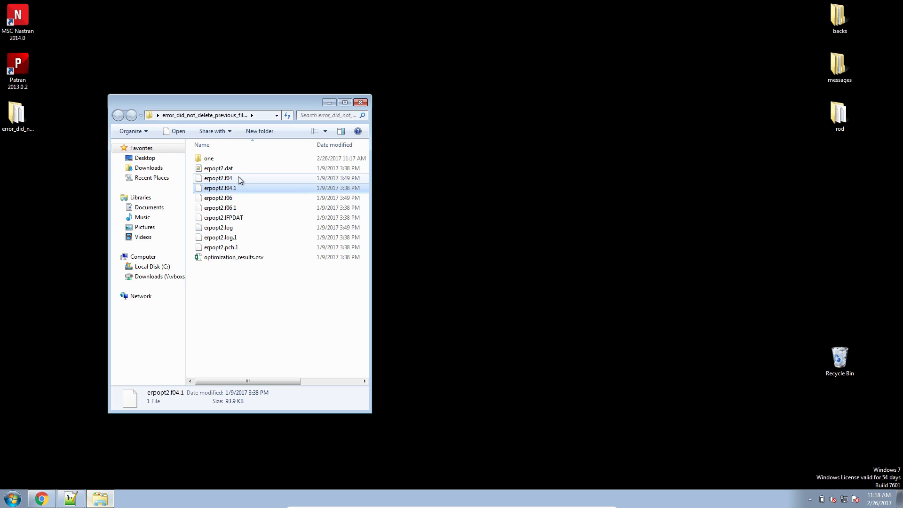
click(217, 178)
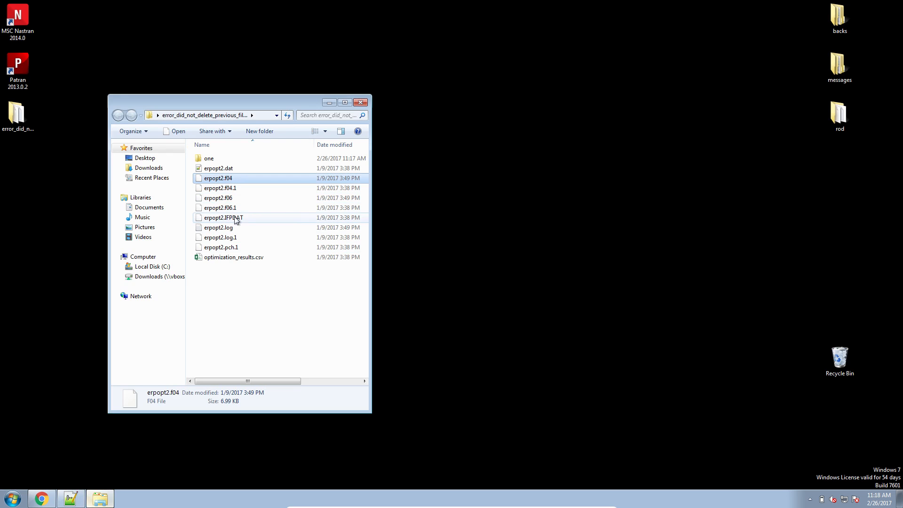
click(233, 257)
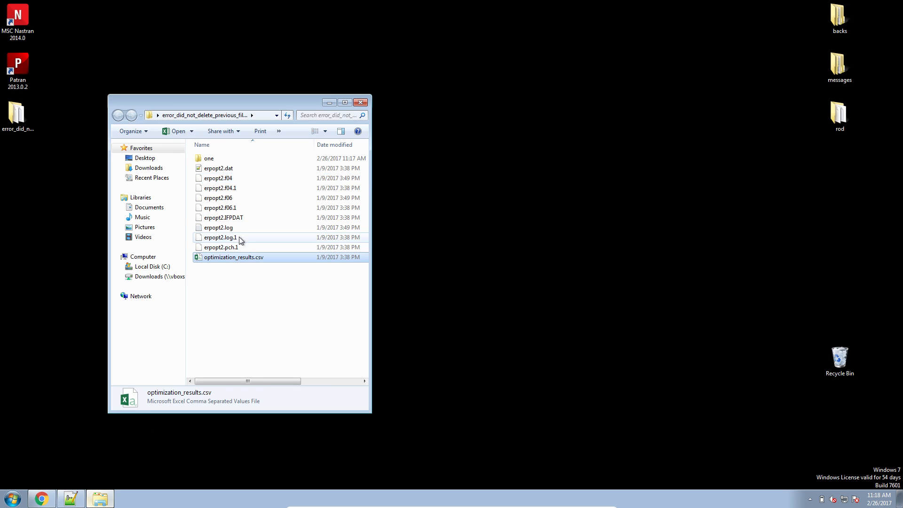
mouse_move(241, 188)
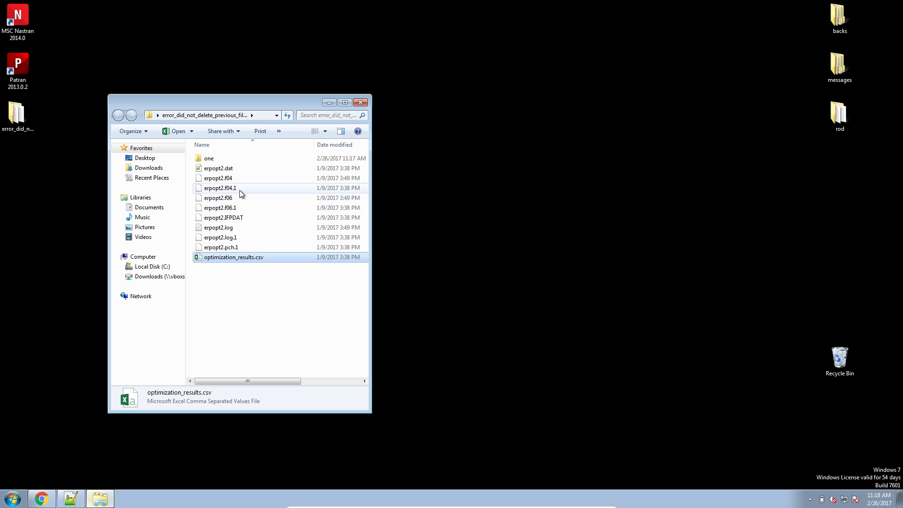
mouse_move(244, 238)
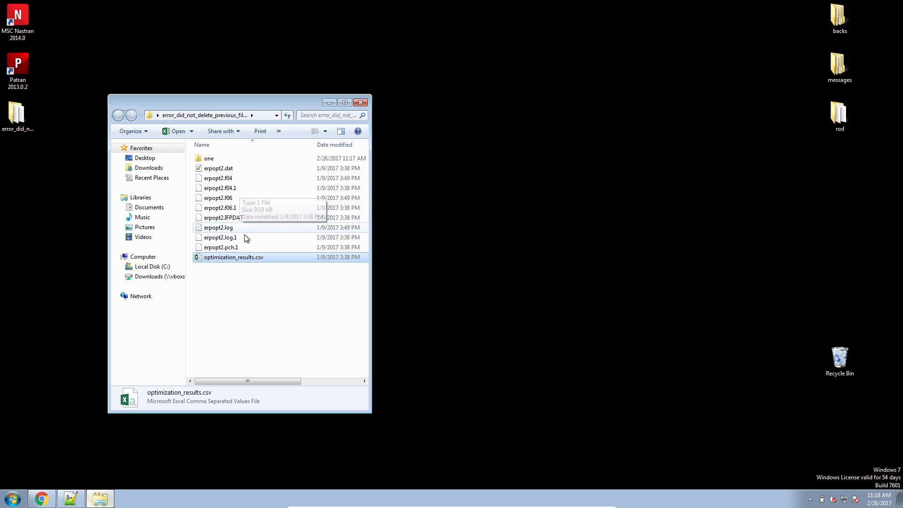
mouse_move(248, 271)
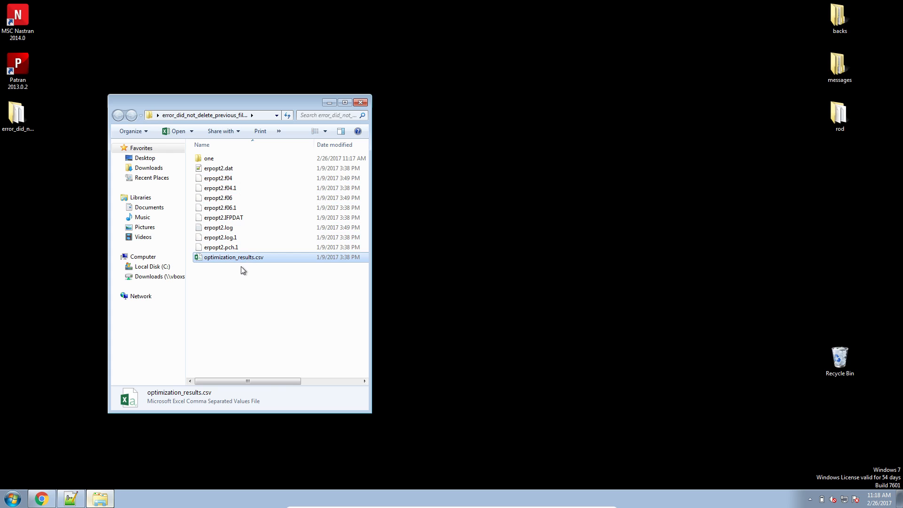
mouse_move(238, 267)
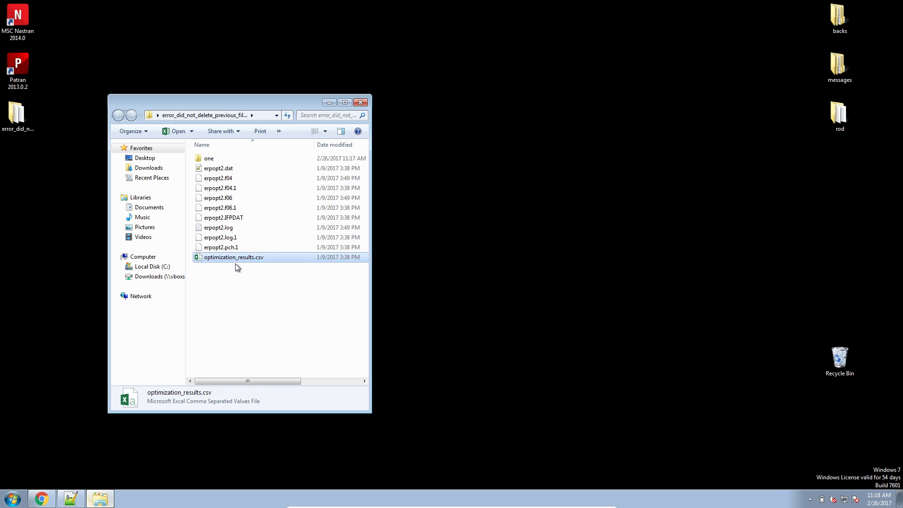
mouse_move(242, 187)
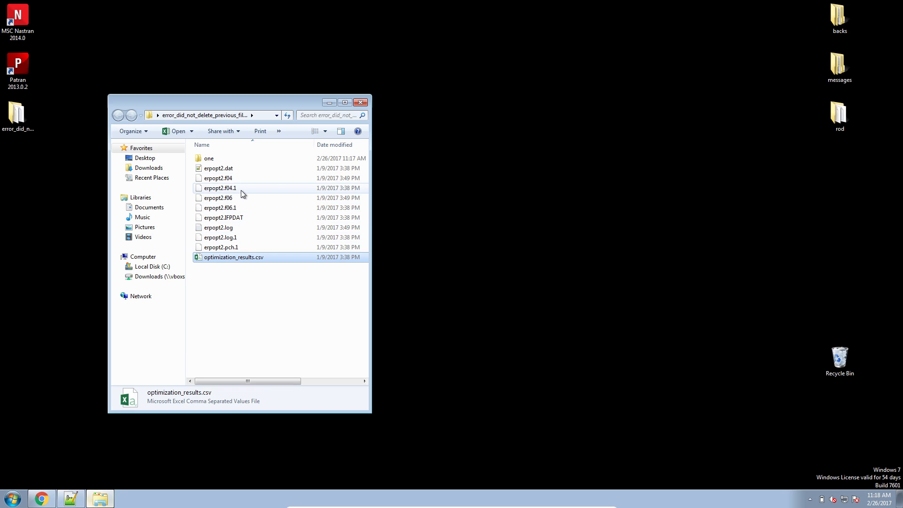
click(220, 188)
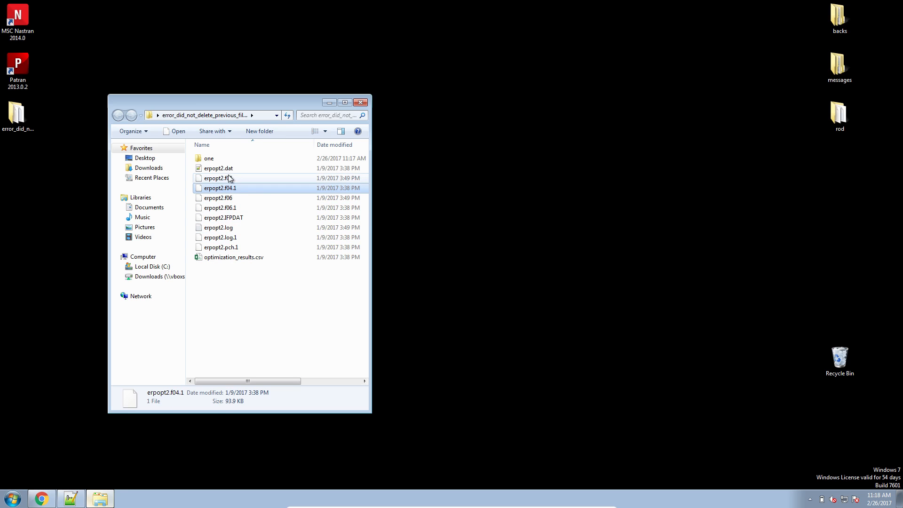
mouse_move(219, 188)
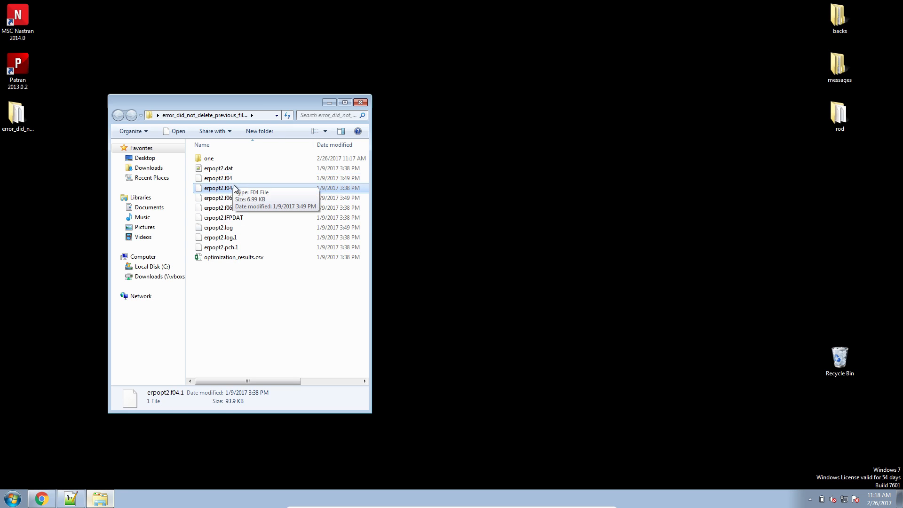
mouse_move(223, 188)
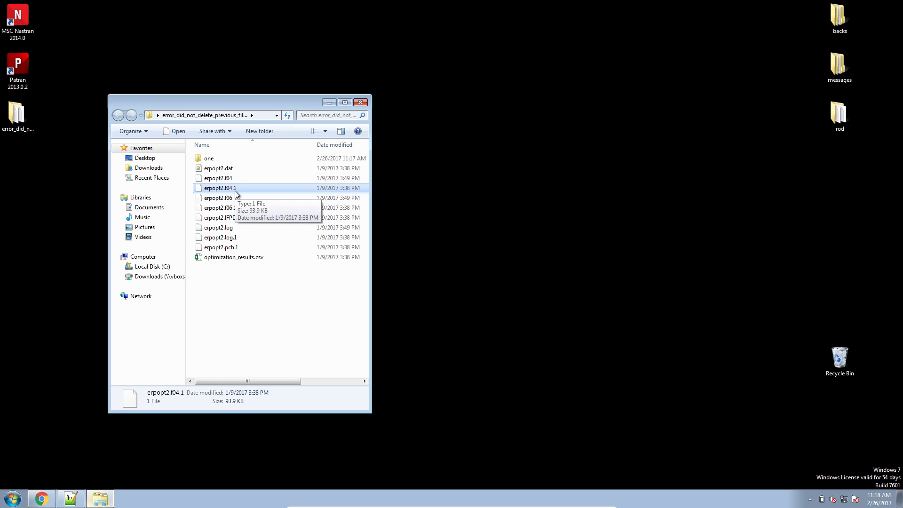
mouse_move(235, 197)
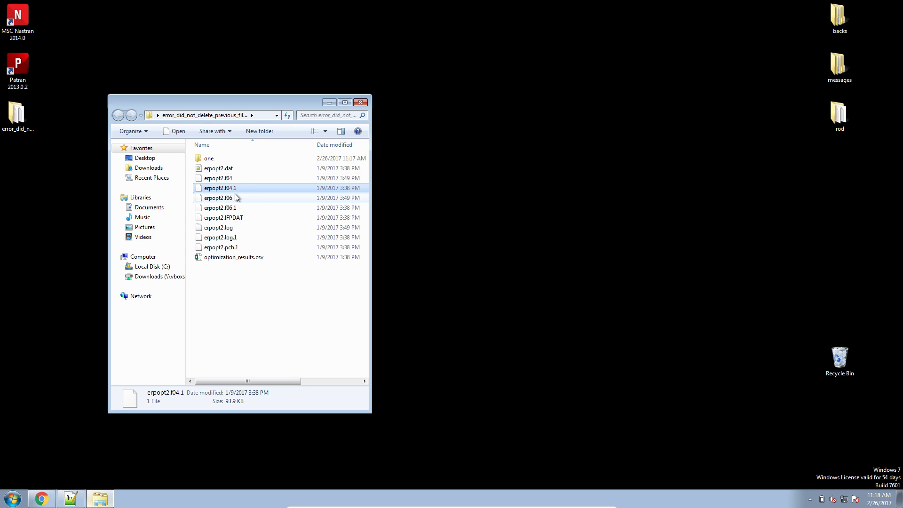
mouse_move(232, 190)
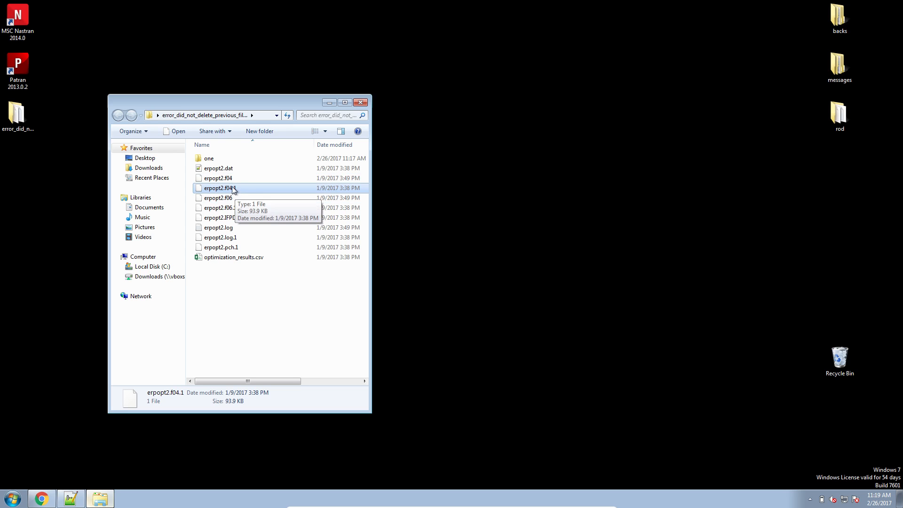
click(218, 177)
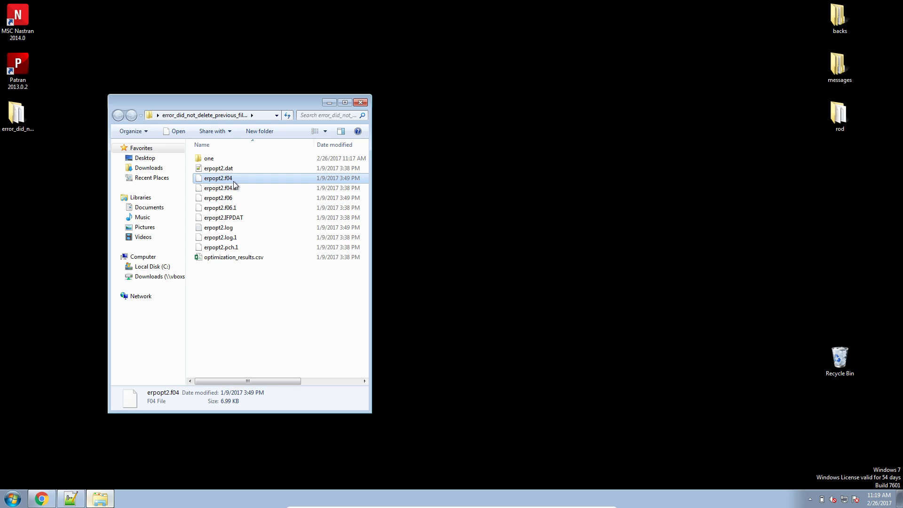
click(219, 188)
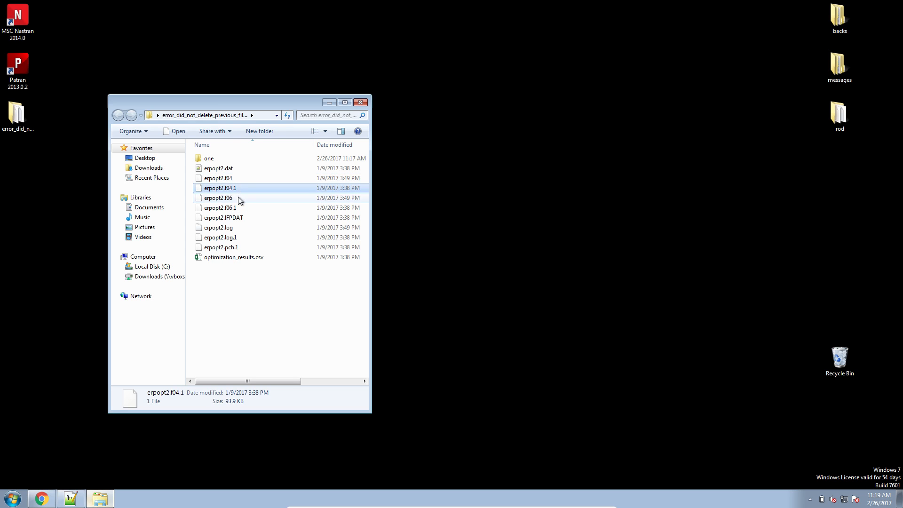
click(218, 227)
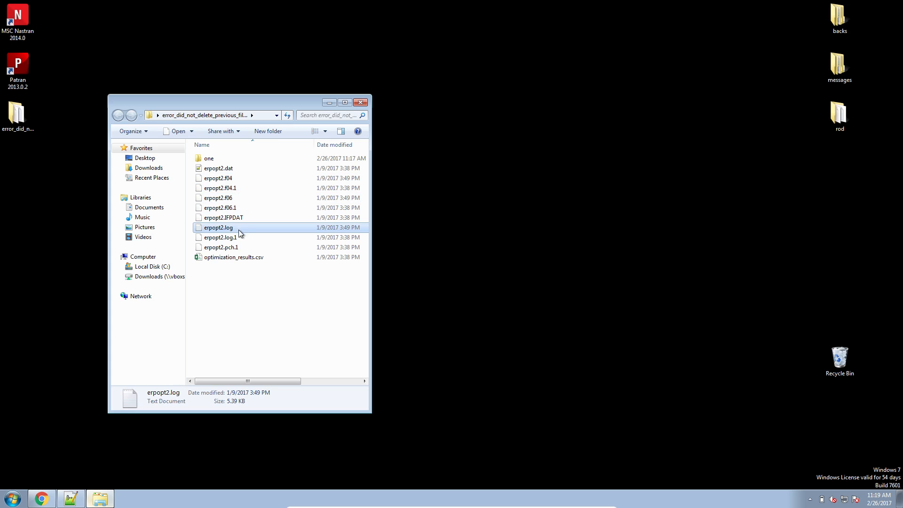
- Select the old optimization_results.csv file for deletion
click(233, 257)
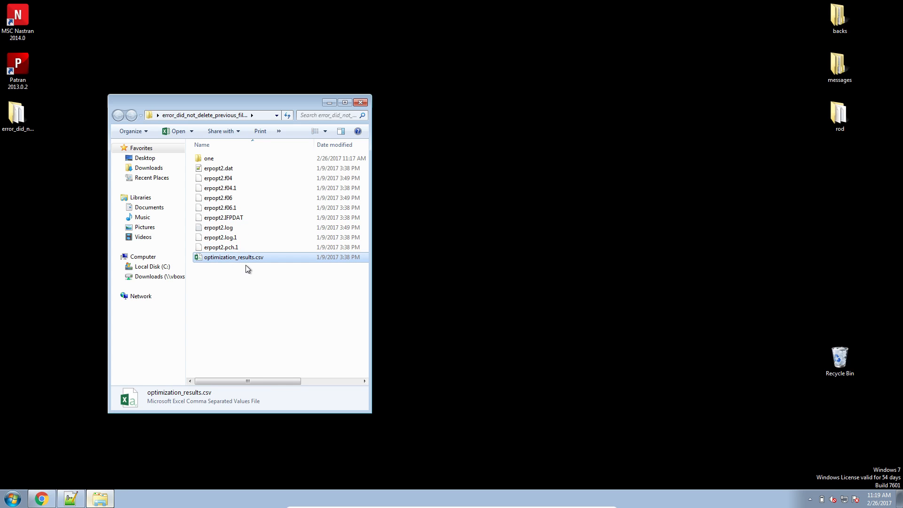
mouse_move(244, 276)
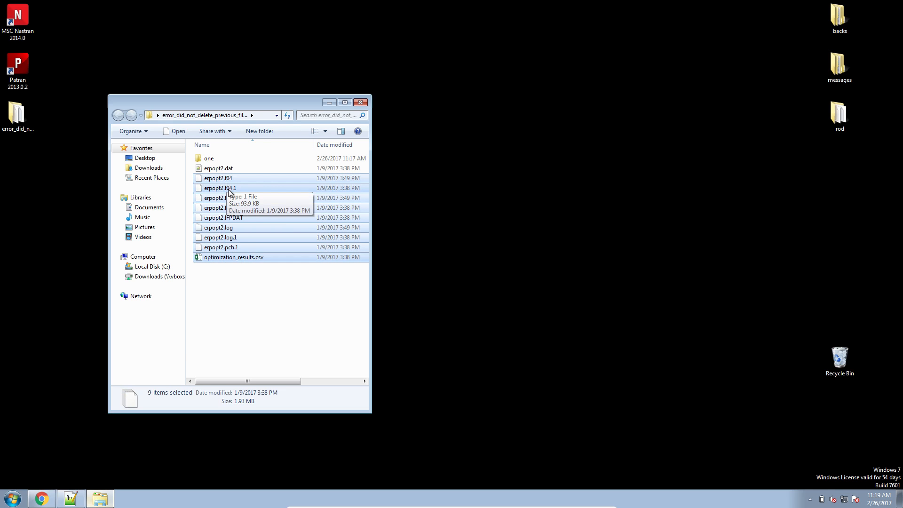
mouse_move(465, 255)
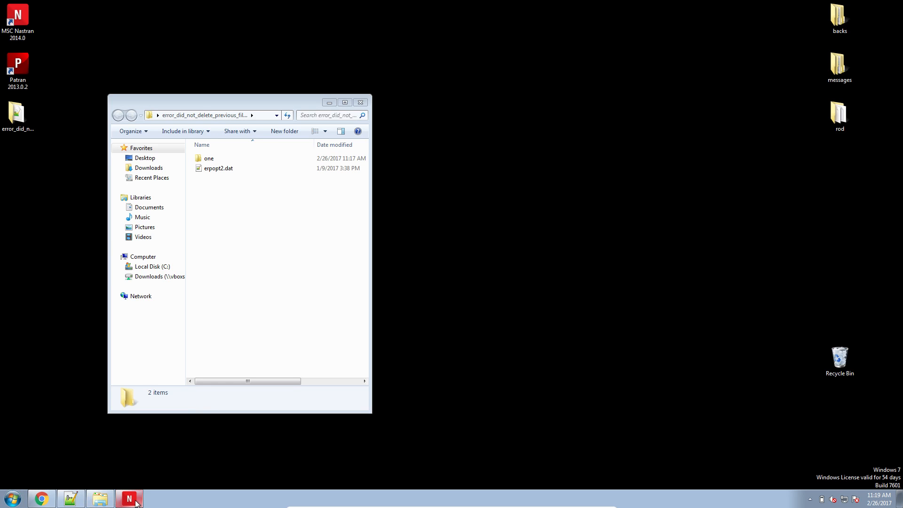
- Run MSC Nastran on erpopt2.dat from Desktop > error_did_not_delete_previous_files
click(129, 498)
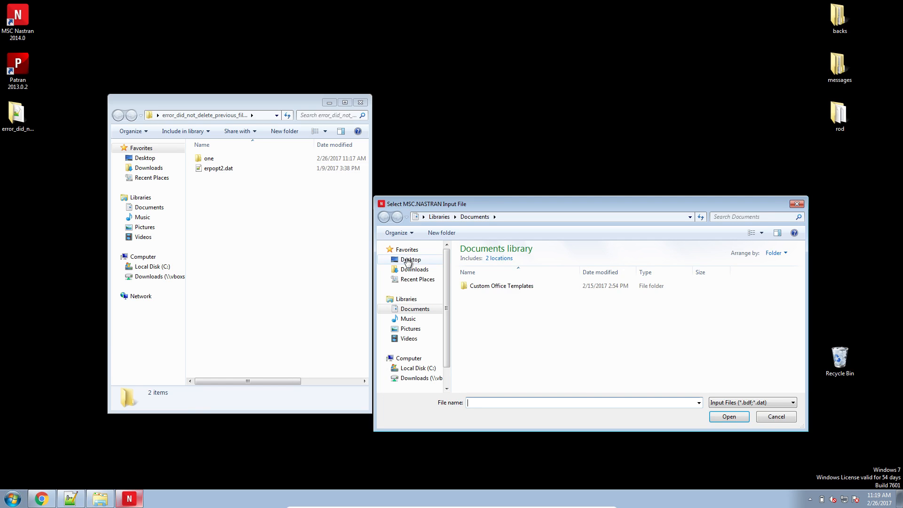
click(410, 260)
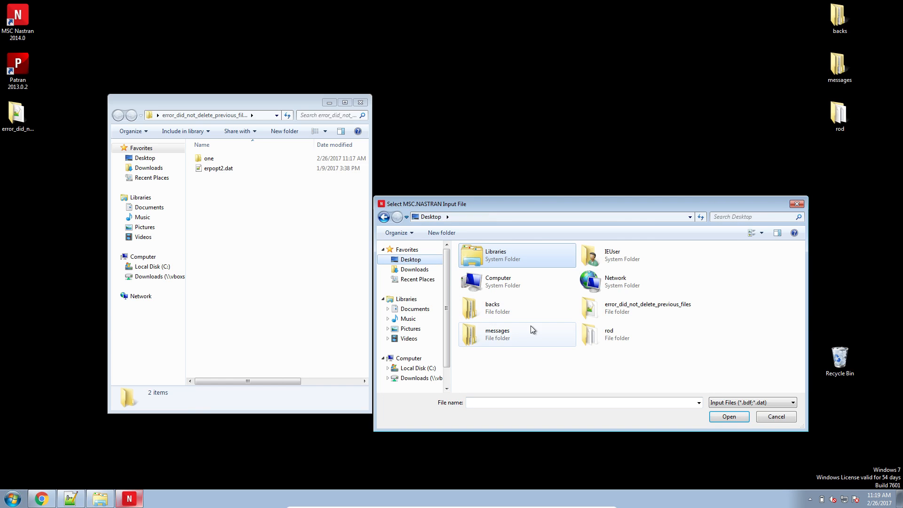
double_click(647, 304)
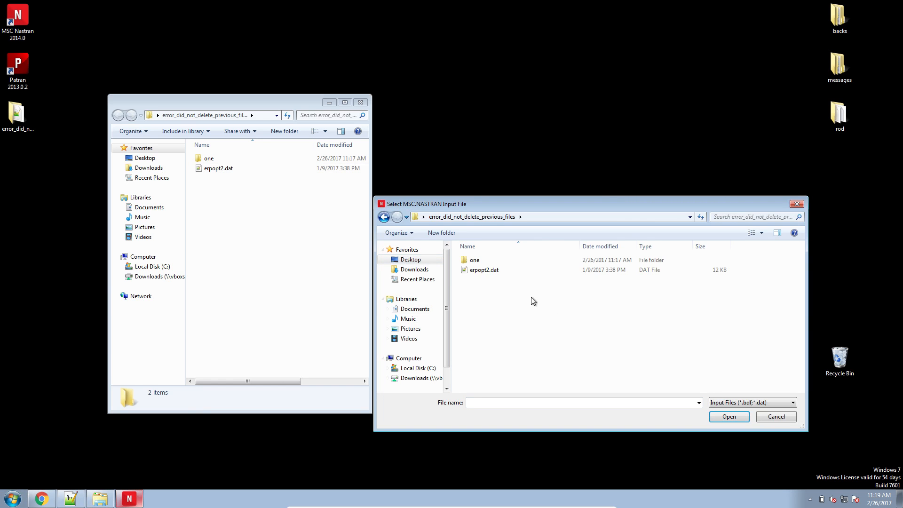
click(728, 416)
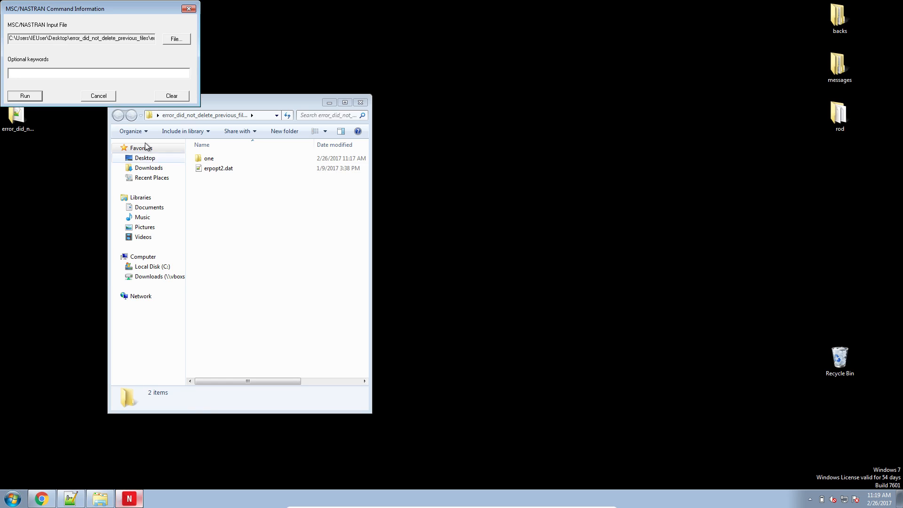
click(98, 96)
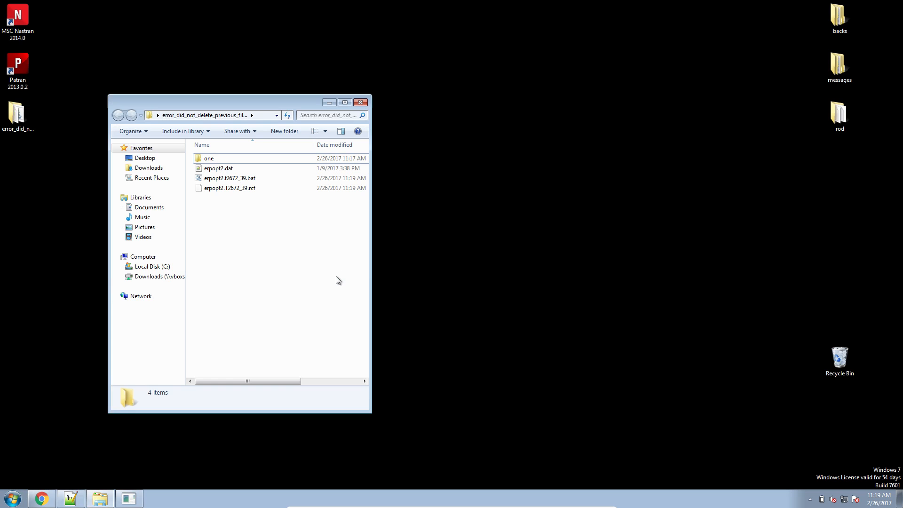
mouse_move(284, 249)
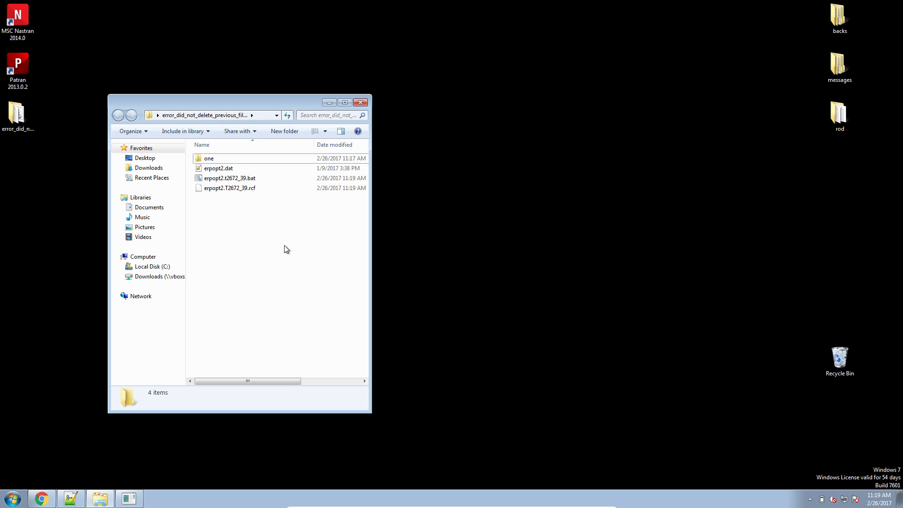
mouse_move(244, 217)
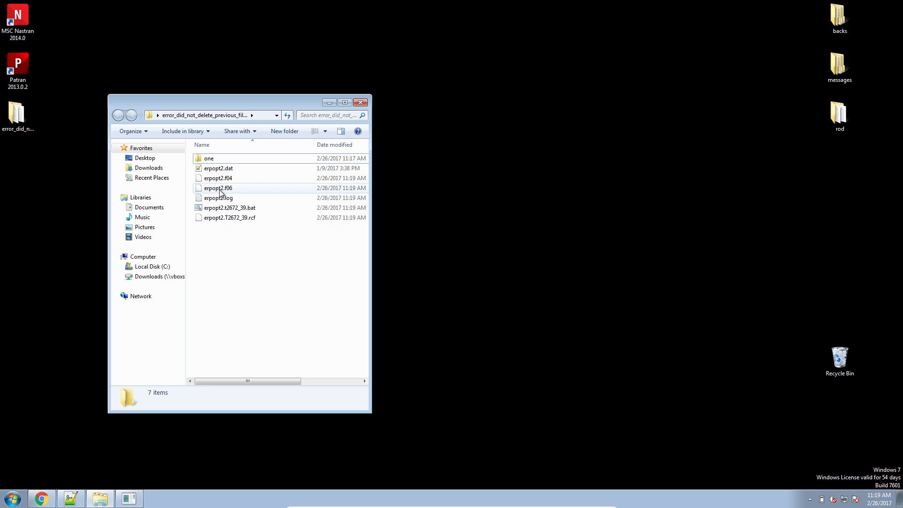
- Open the newly generated erpopt2.f06 and bring Notepad++ to the front
click(218, 187)
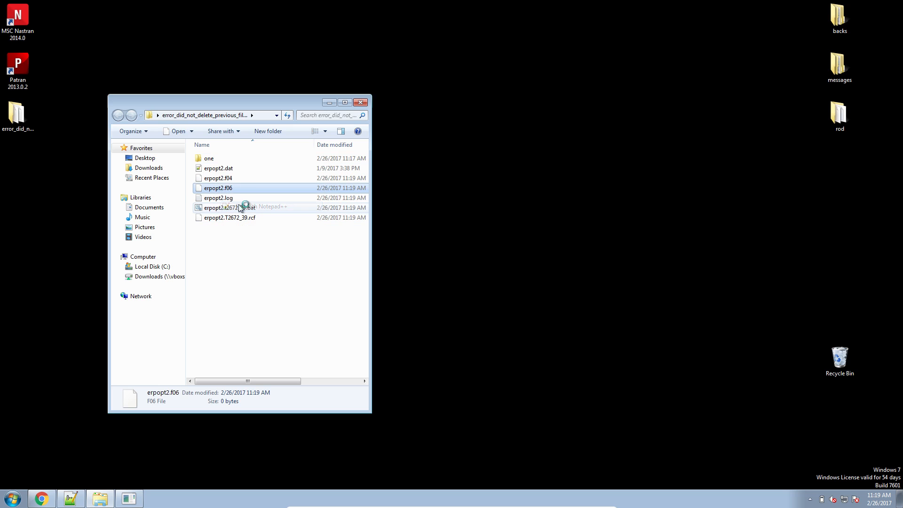
double_click(218, 188)
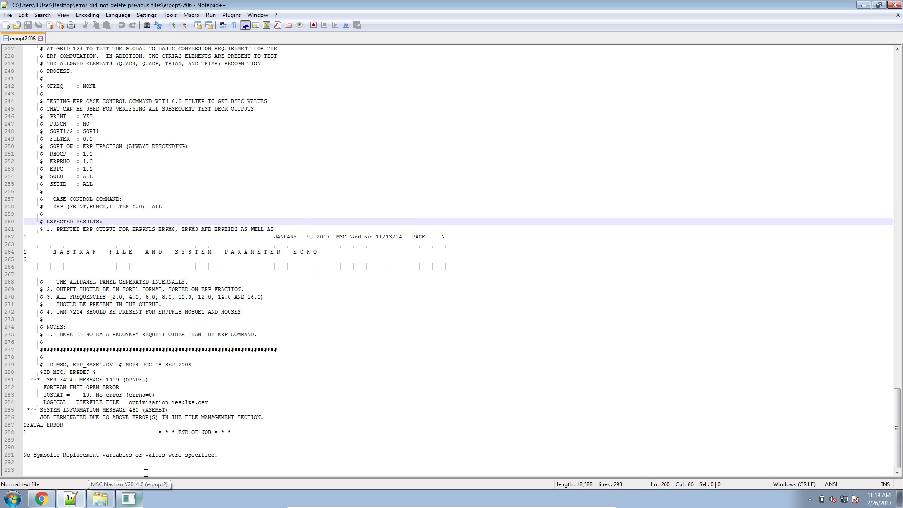
click(99, 498)
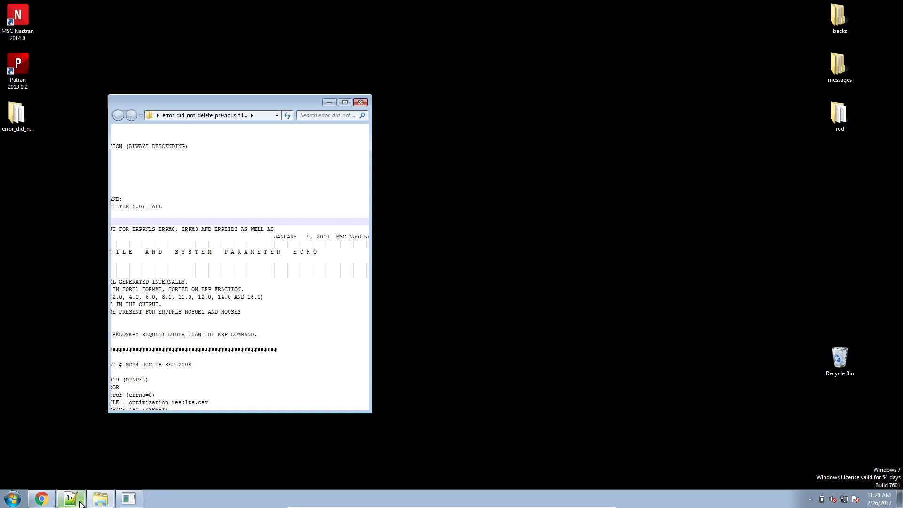
click(70, 498)
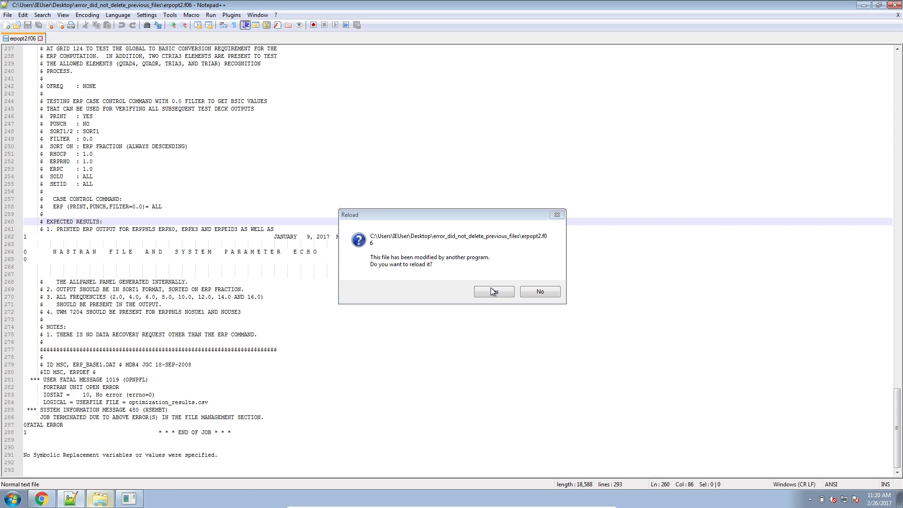
- Reload erpopt2.f06 and scroll through the February 26 run to 'IFP OPERATIONS COMPLETE'
click(493, 291)
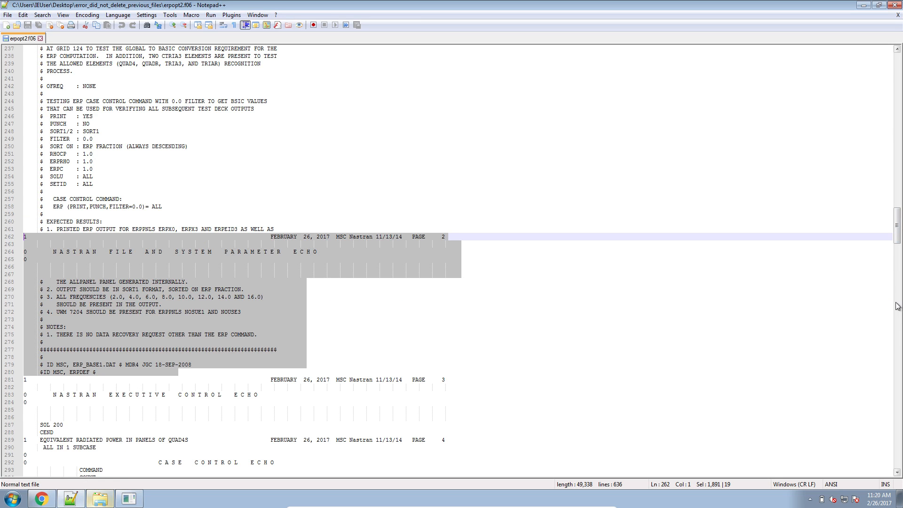
scroll(down, 3)
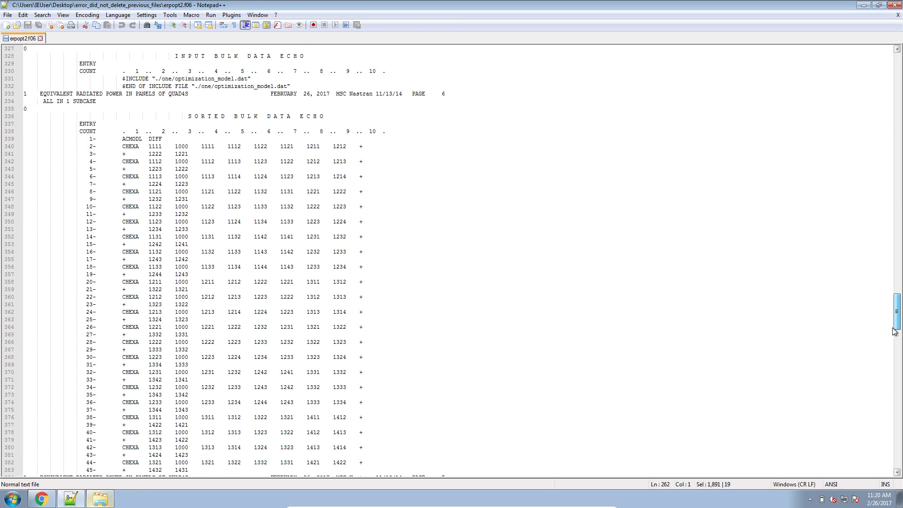
scroll(down, 3)
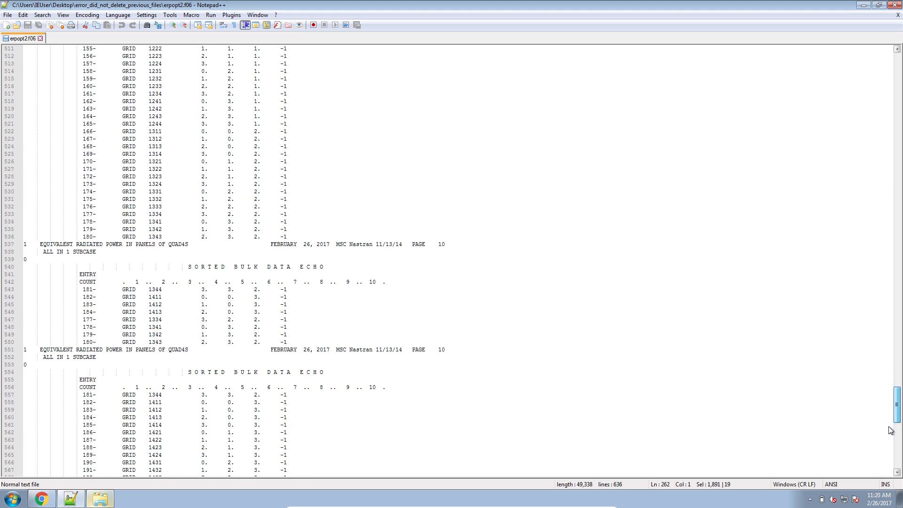
scroll(down, 3)
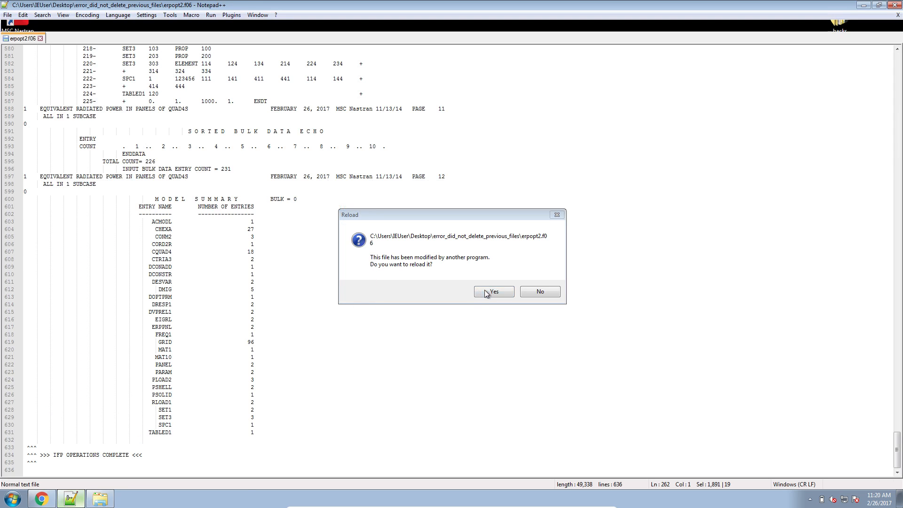
- Reload the finished f06 and scroll to 'END OF JOB' and the DSAPRT termination note
click(492, 292)
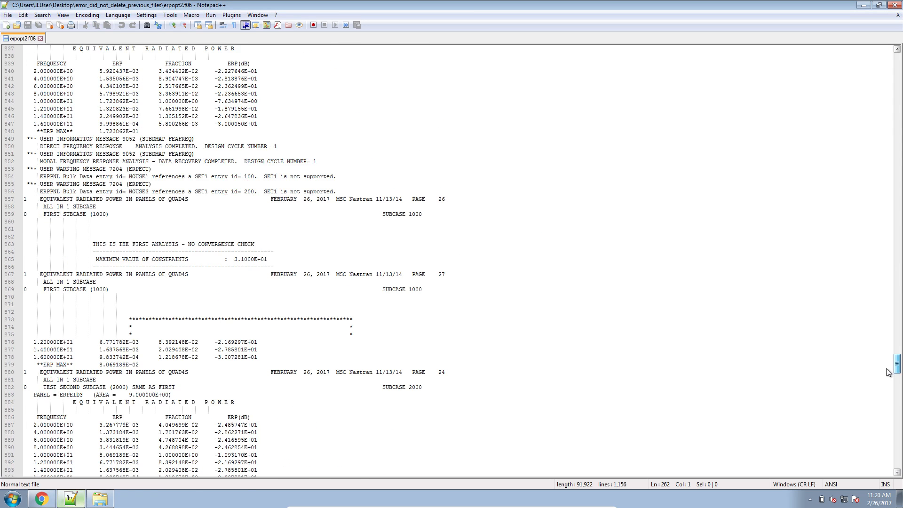
scroll(down, 3)
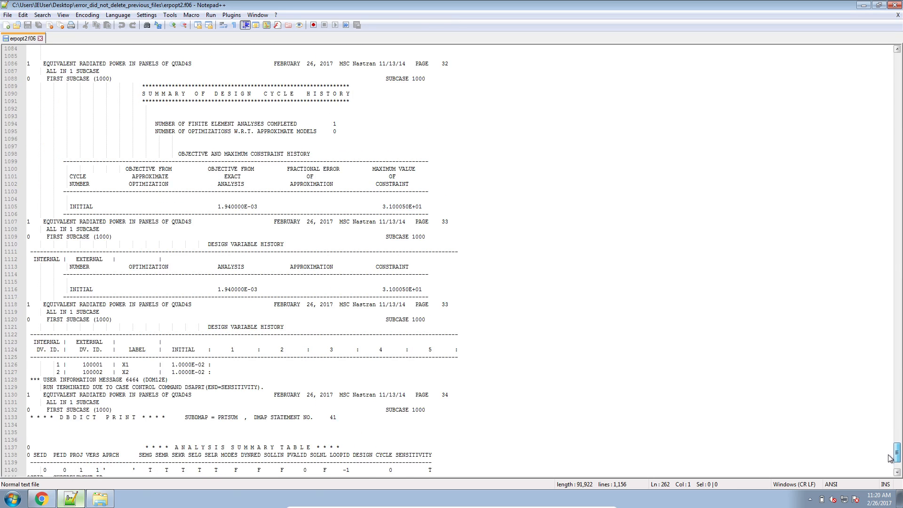
scroll(down, 3)
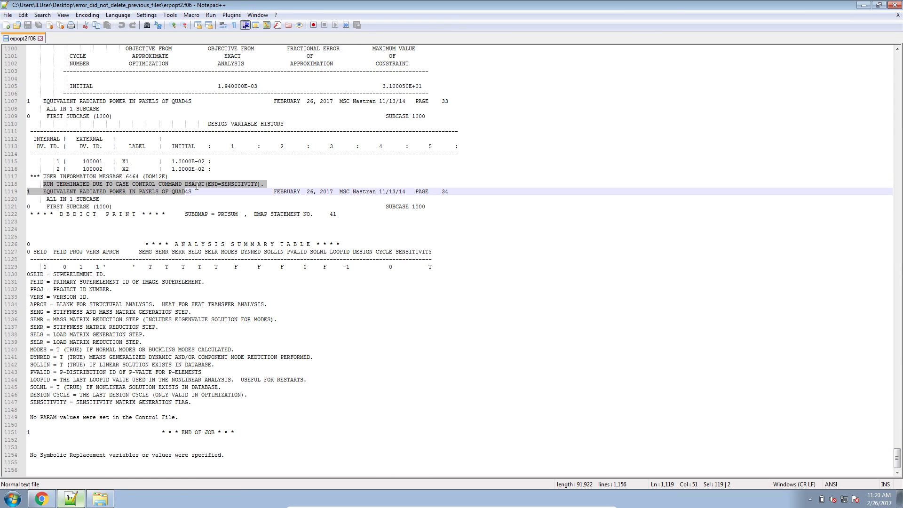
click(214, 184)
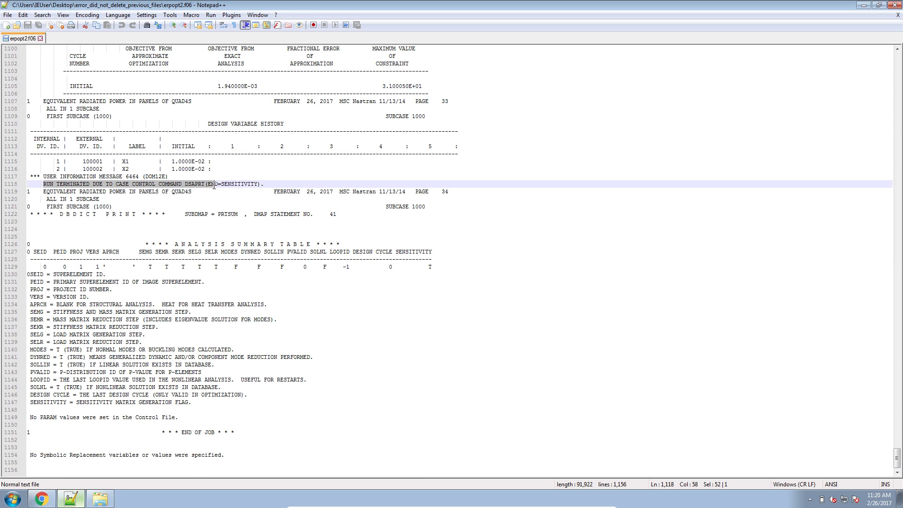
mouse_move(213, 185)
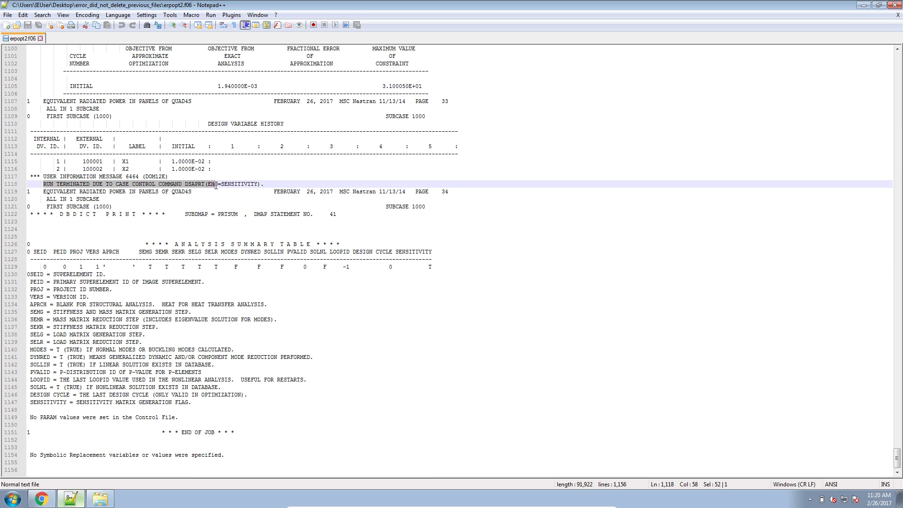
mouse_move(211, 186)
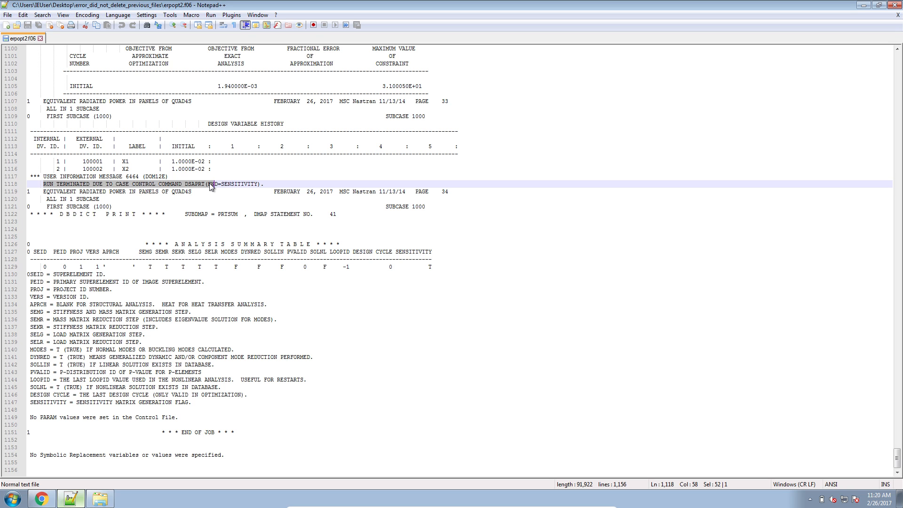
mouse_move(207, 188)
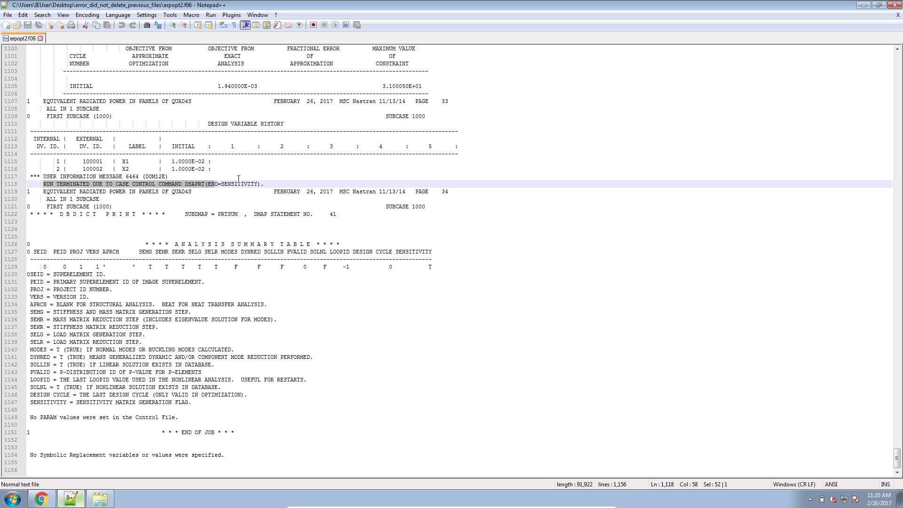
click(167, 192)
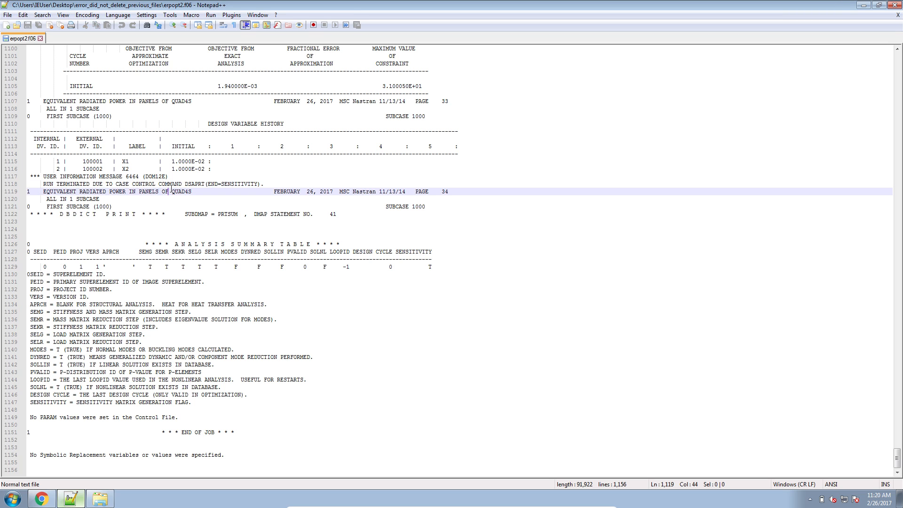